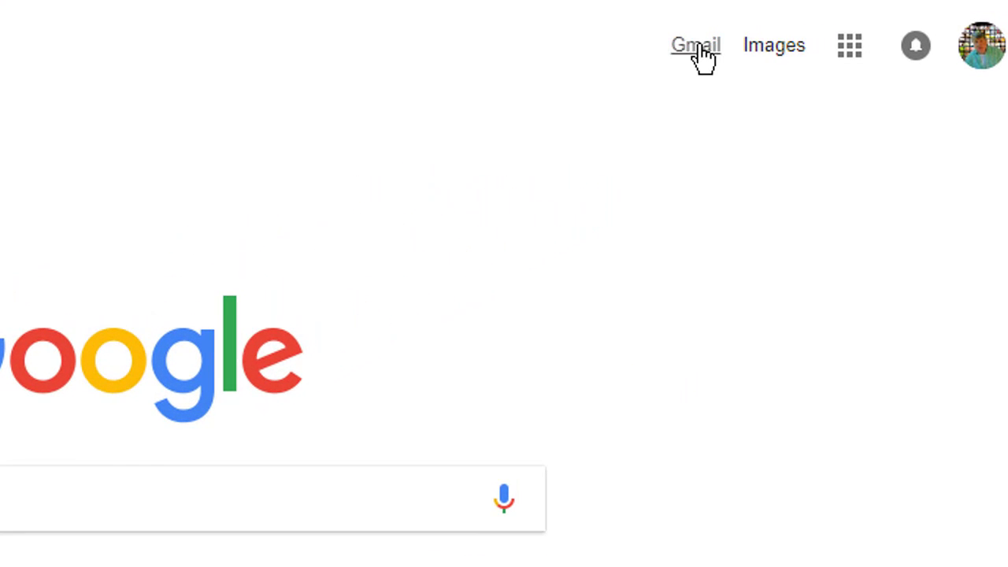
From the Google homepage go to Gmail sign-in and reveal the other sign-in options
left_click(694, 44)
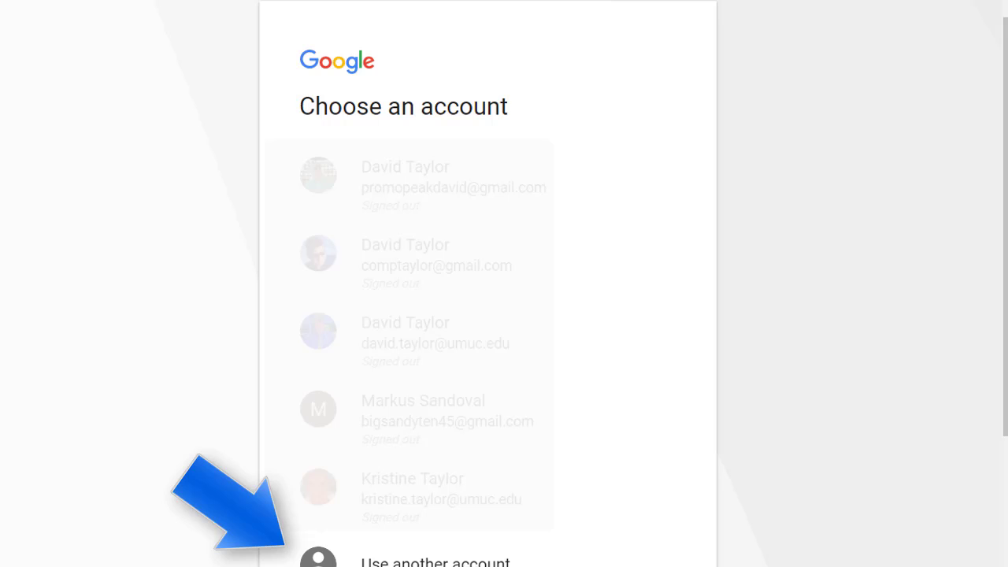
mouse_move(854, 448)
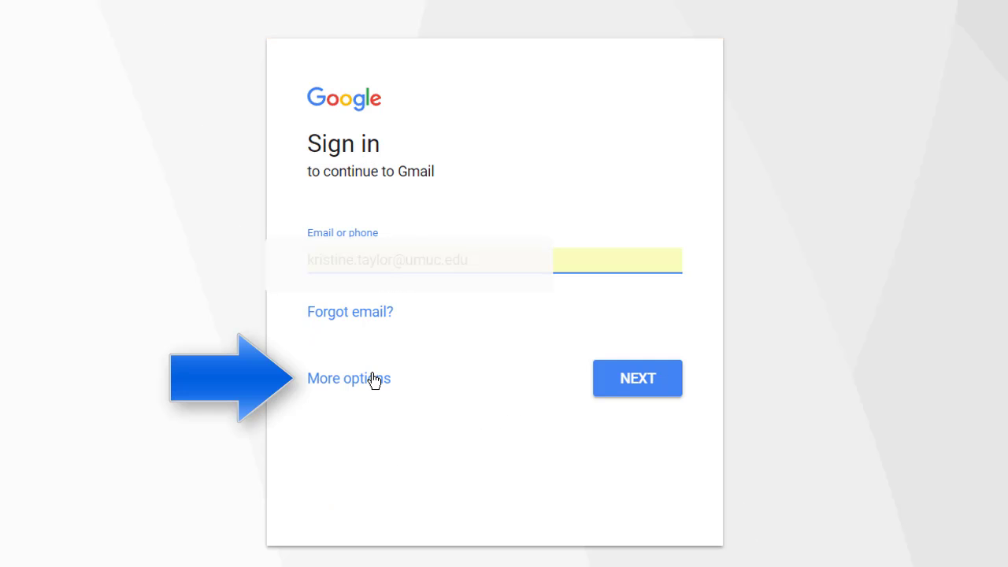
left_click(348, 378)
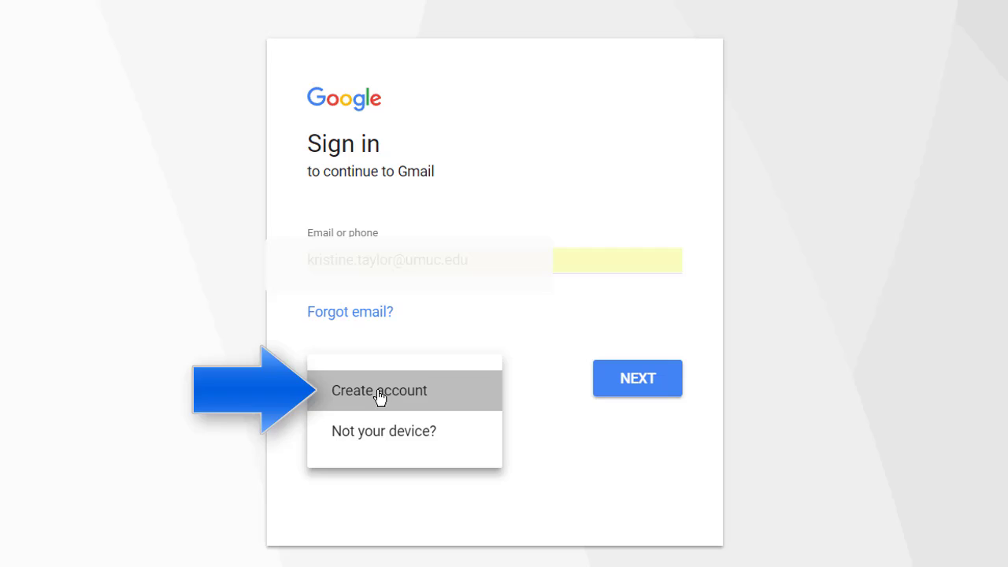
left_click(378, 391)
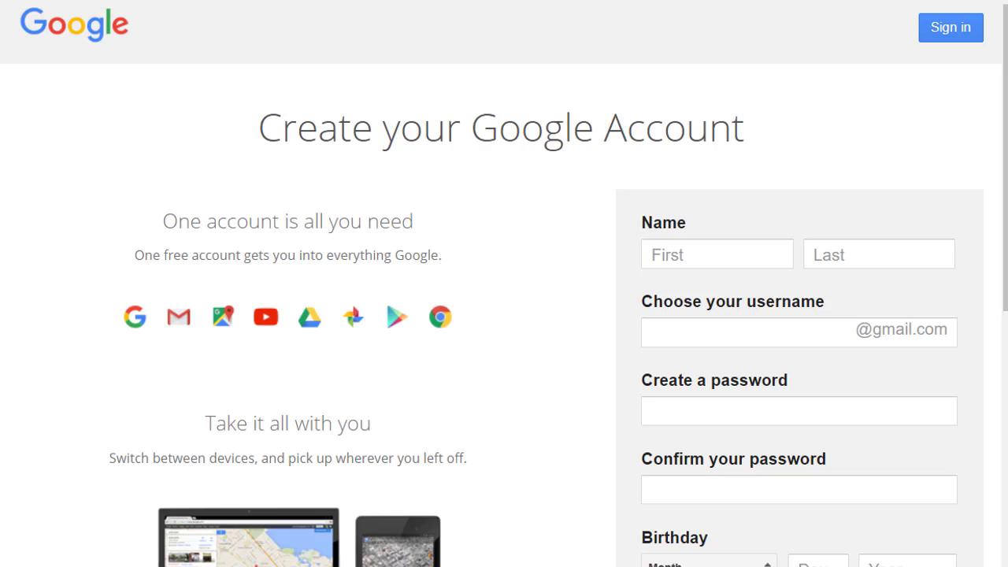
scroll("down", 3)
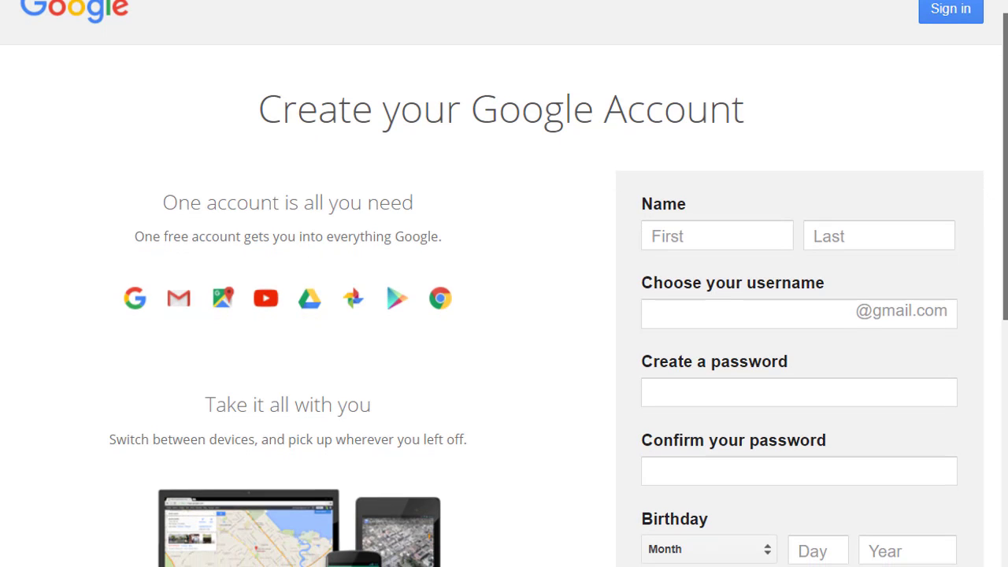
scroll("down", 3)
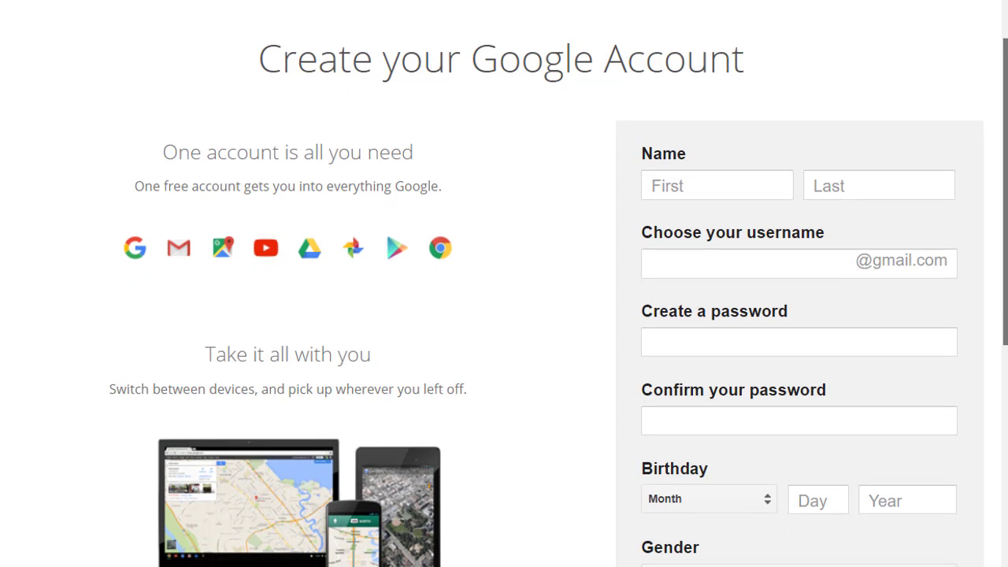
scroll("down", 3)
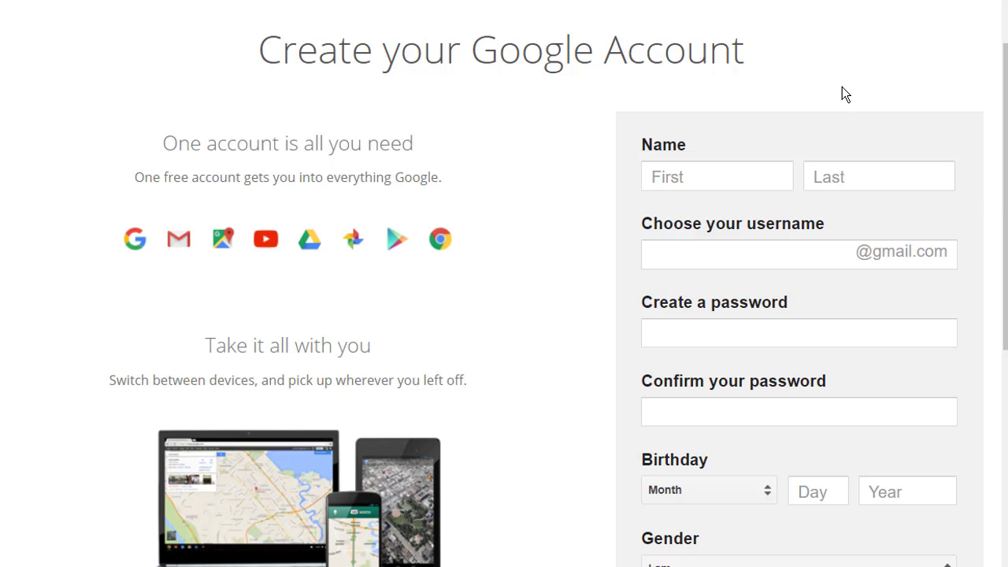
left_click(716, 177)
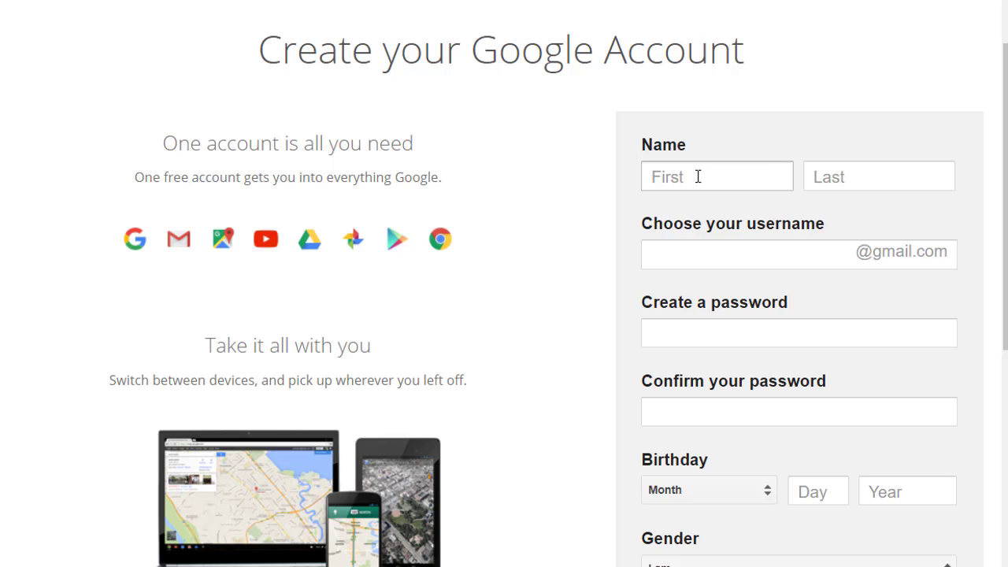
left_click(717, 176)
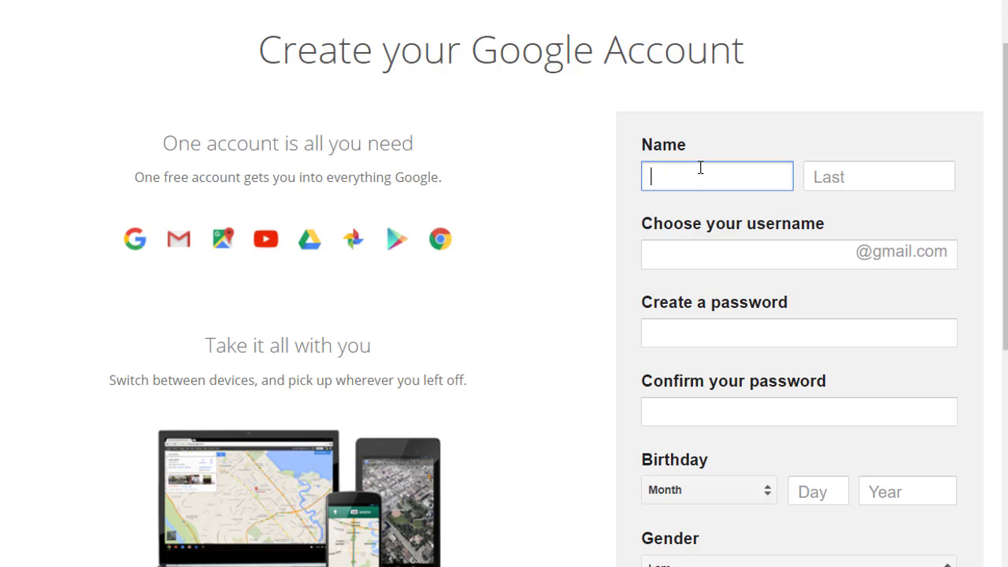
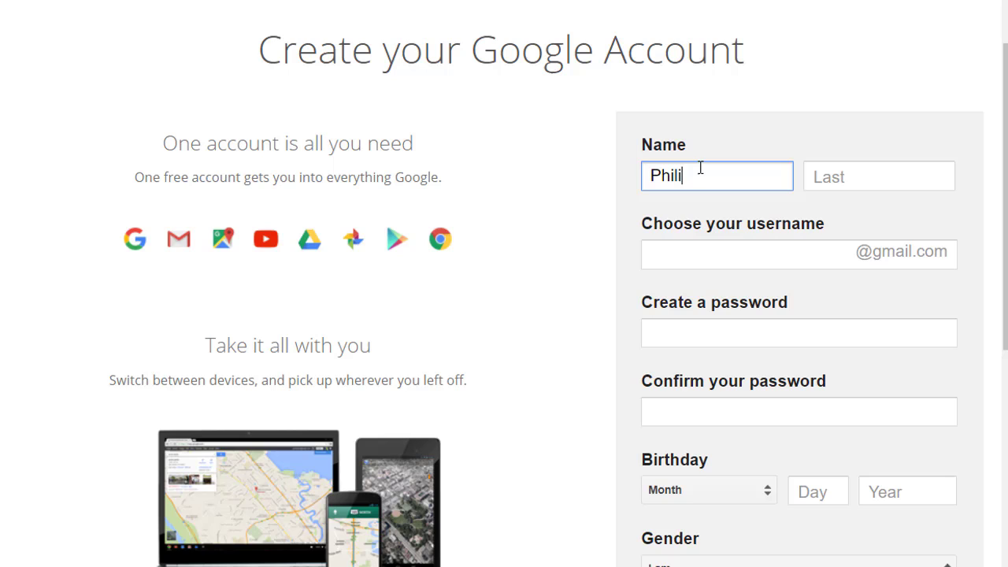
left_click(879, 177)
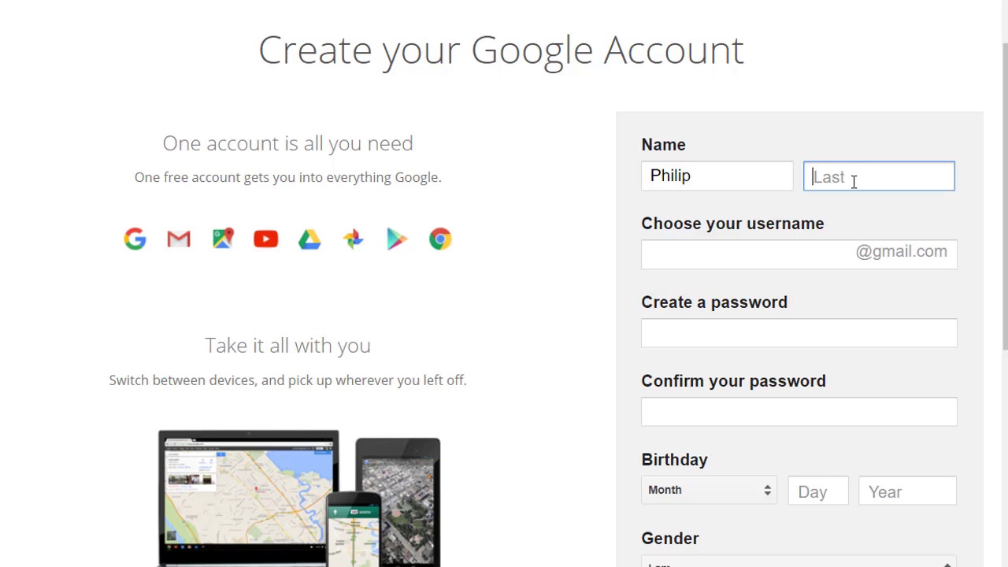
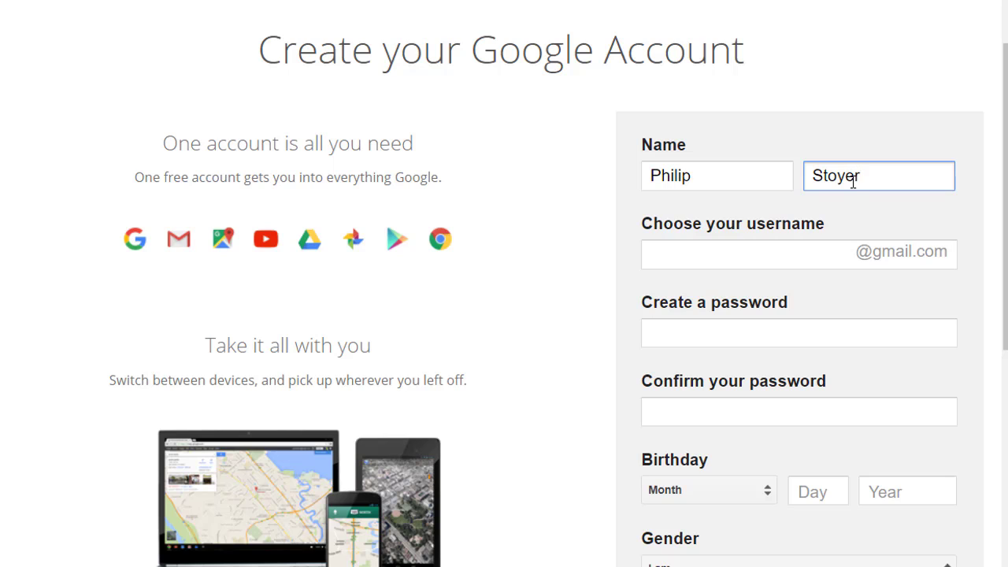
left_click(797, 253)
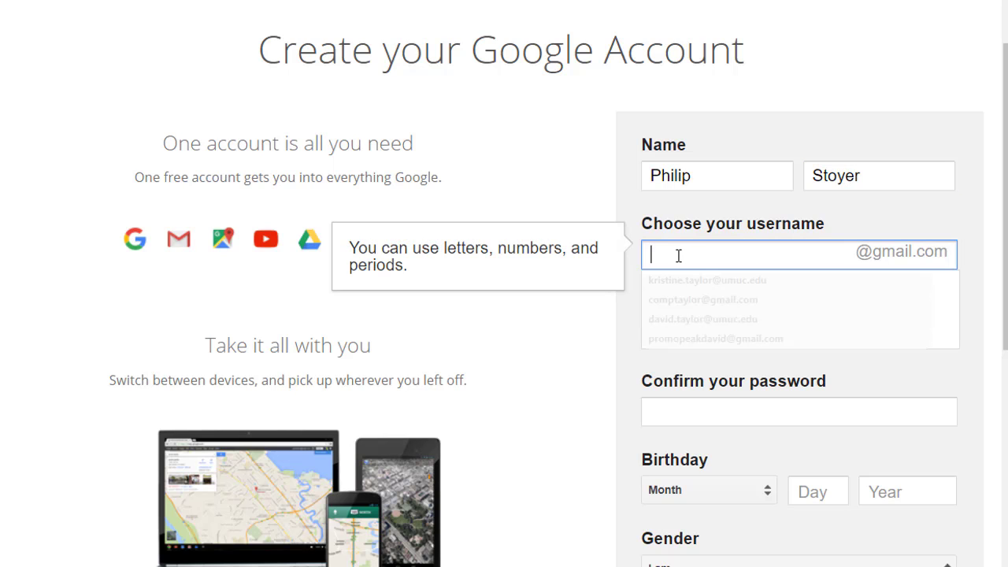
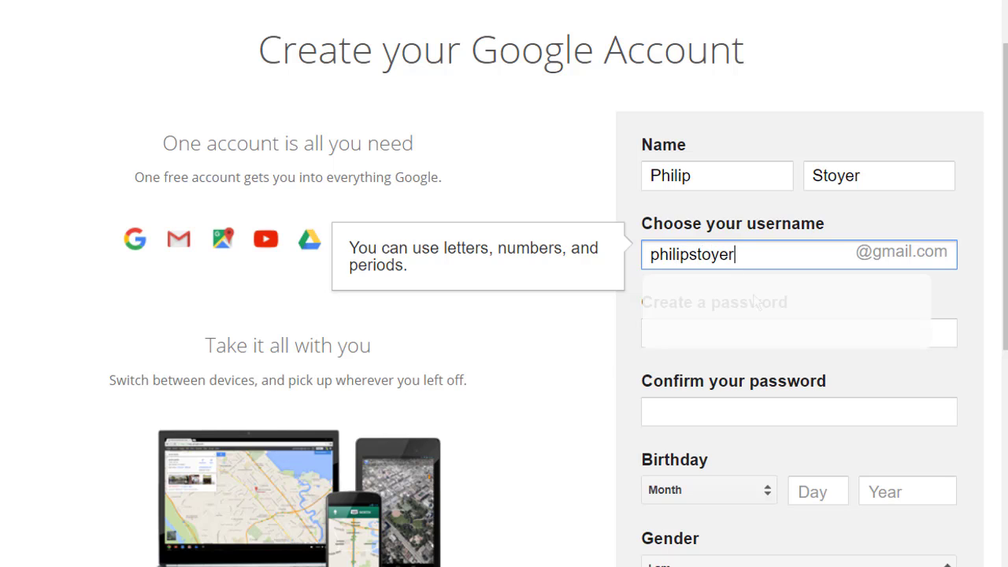
left_click(797, 334)
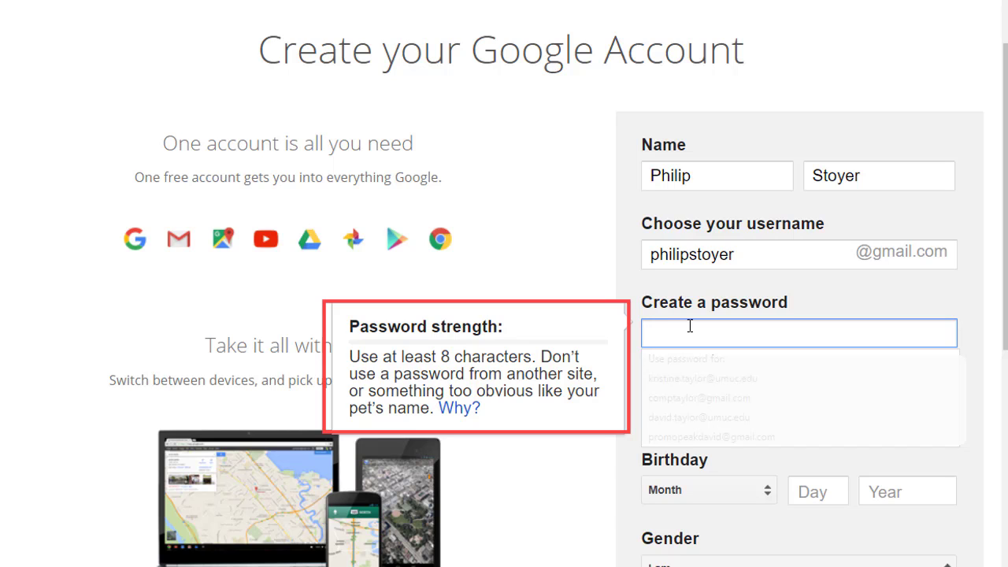
type("••")
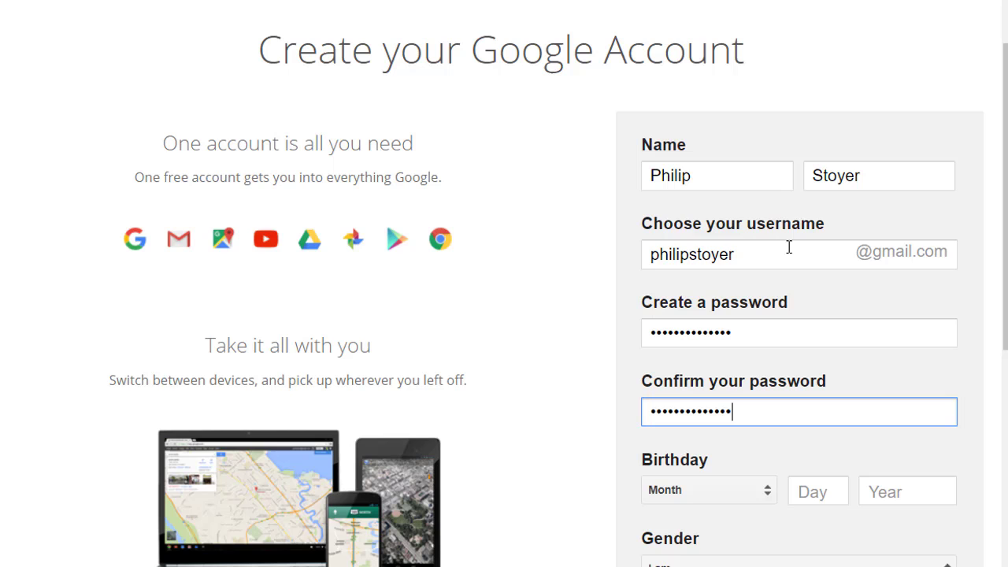
Enter the birthday with year 1960 and set the gender to Other
scroll("down", 3)
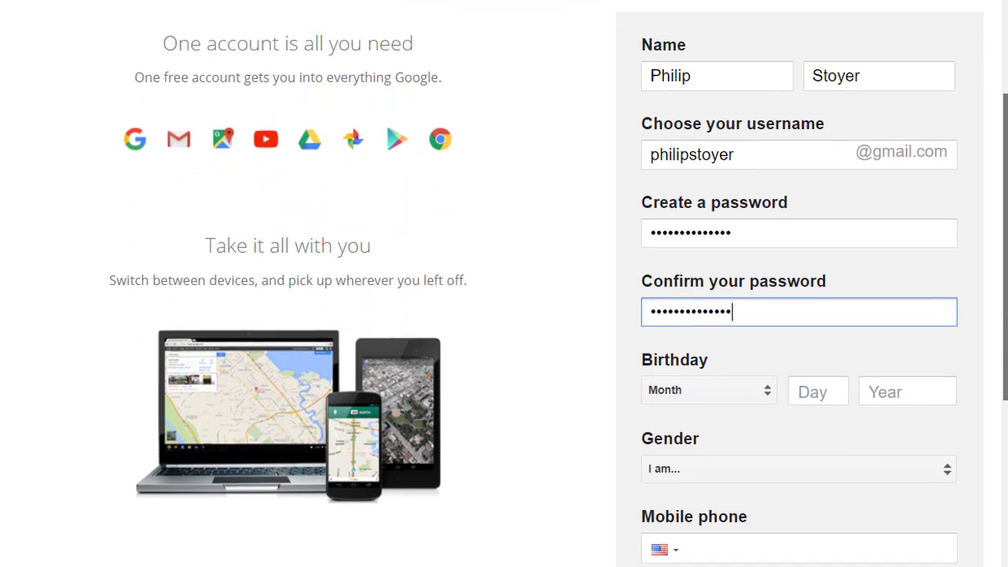
left_click(708, 391)
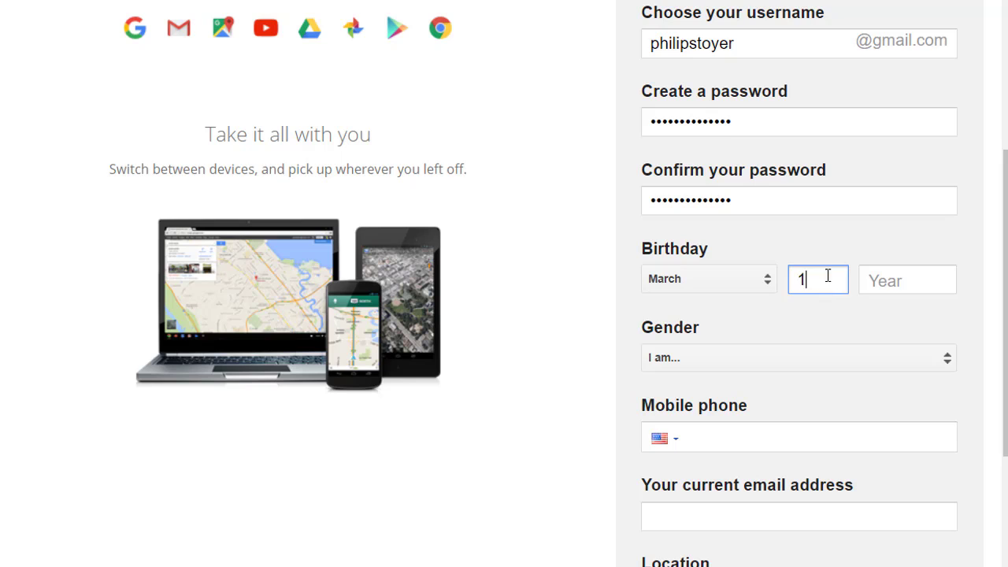
type("1")
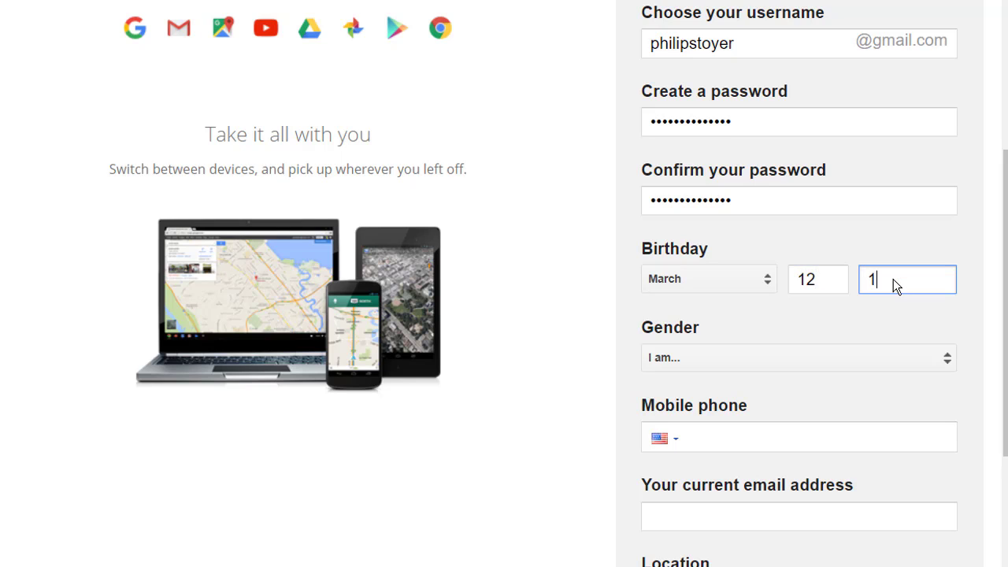
type("960")
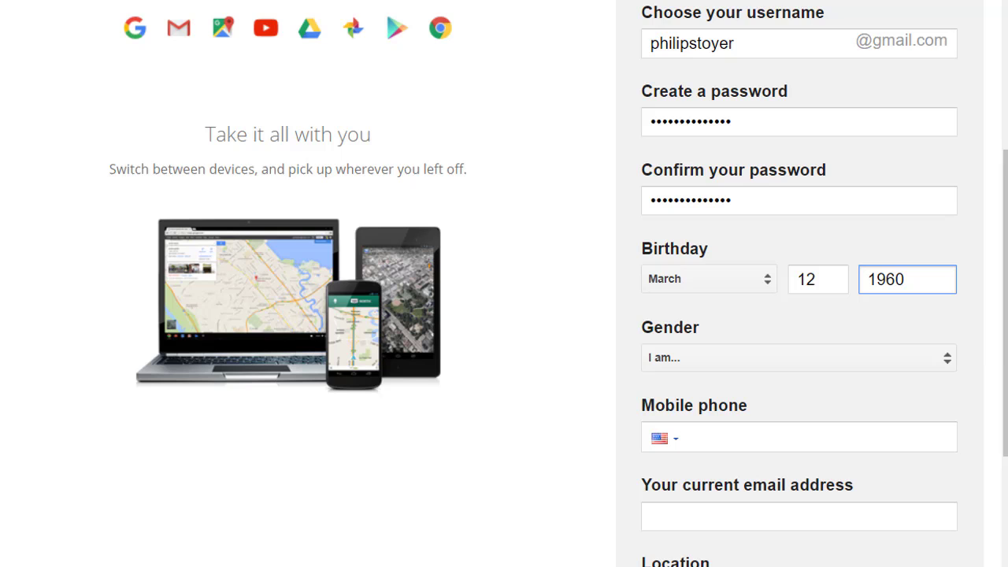
left_click(796, 358)
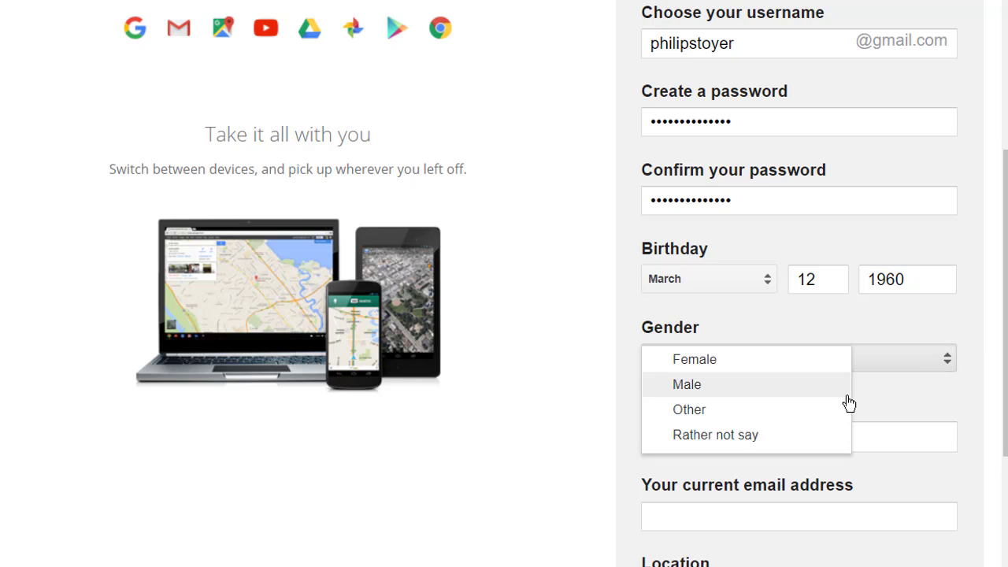
left_click(689, 409)
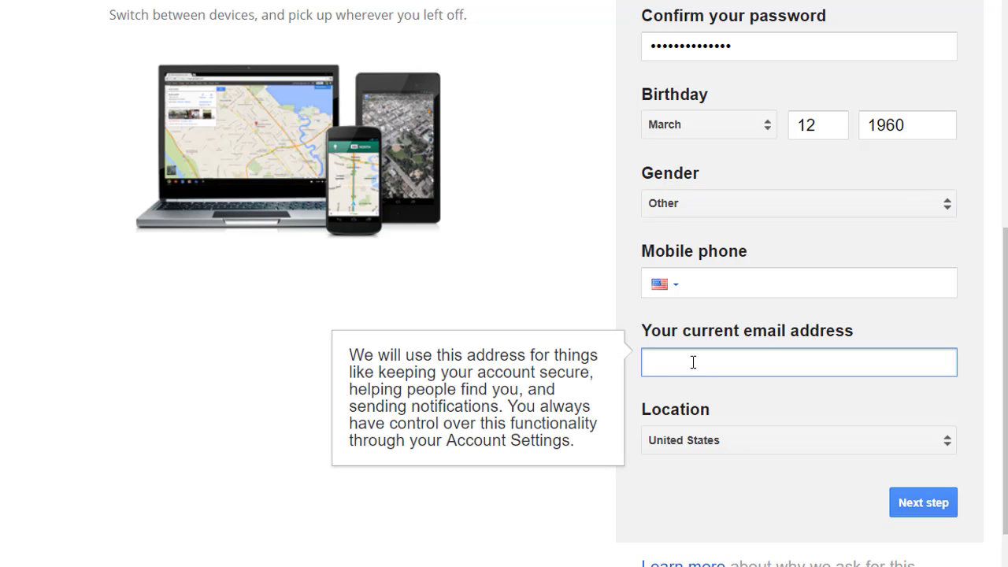
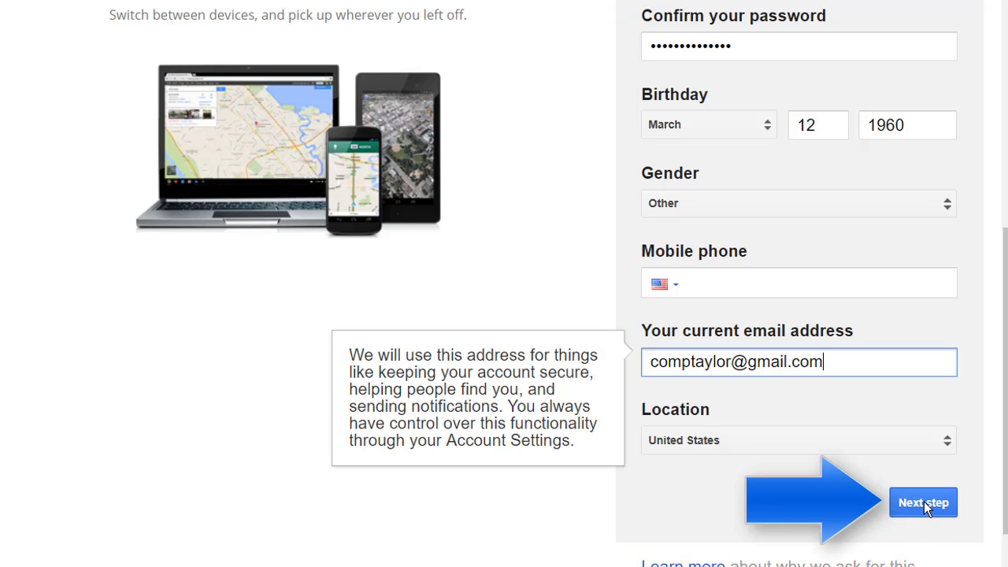
Agree to the terms, finish signup and land in the new Gmail inbox with the intro dismissed
left_click(922, 501)
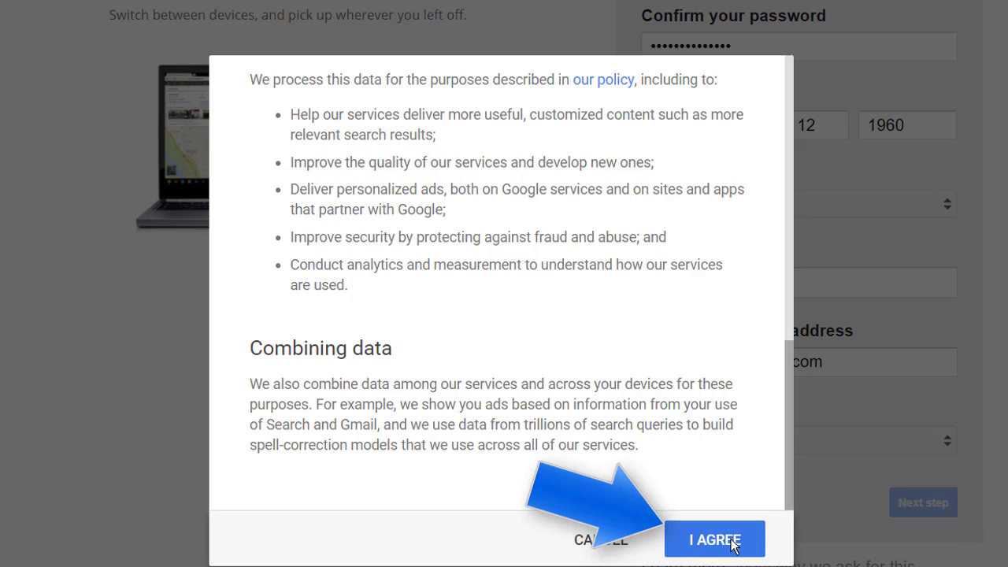
left_click(713, 539)
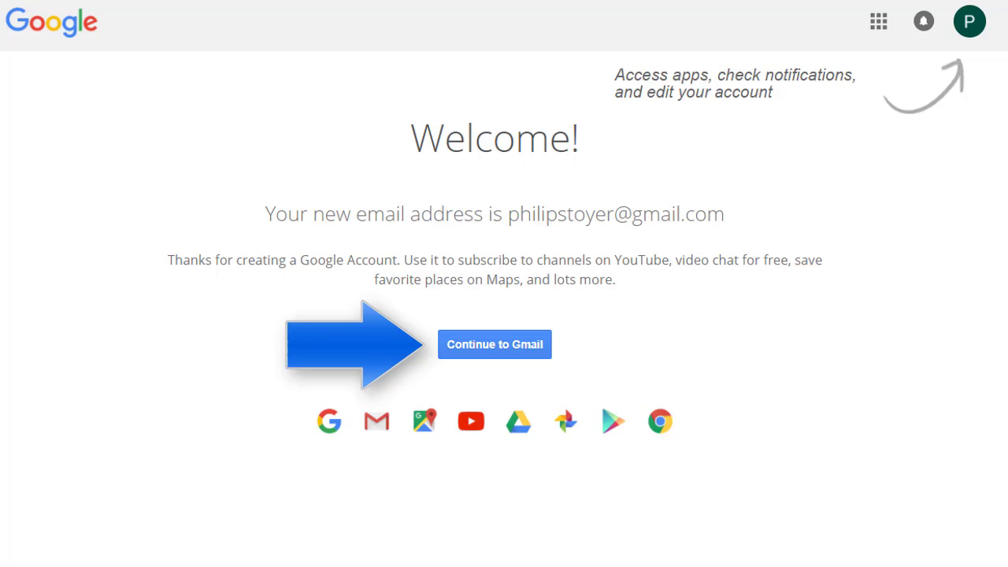
left_click(494, 343)
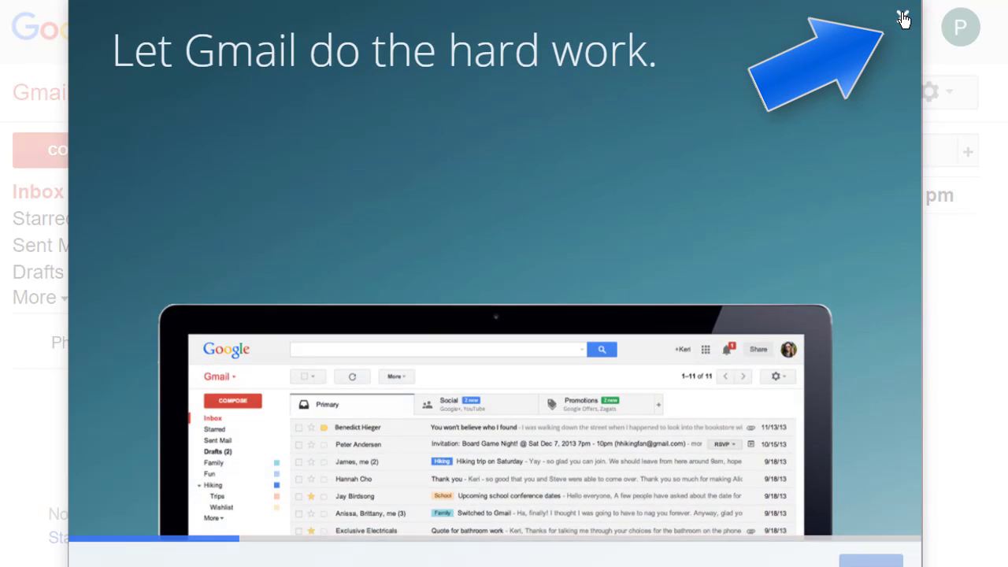
left_click(902, 18)
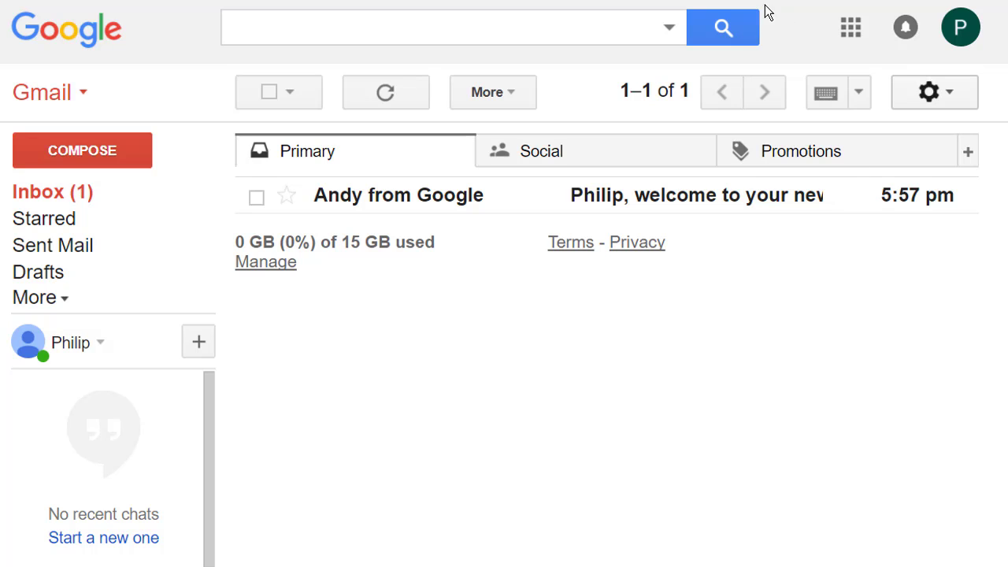
mouse_move(849, 28)
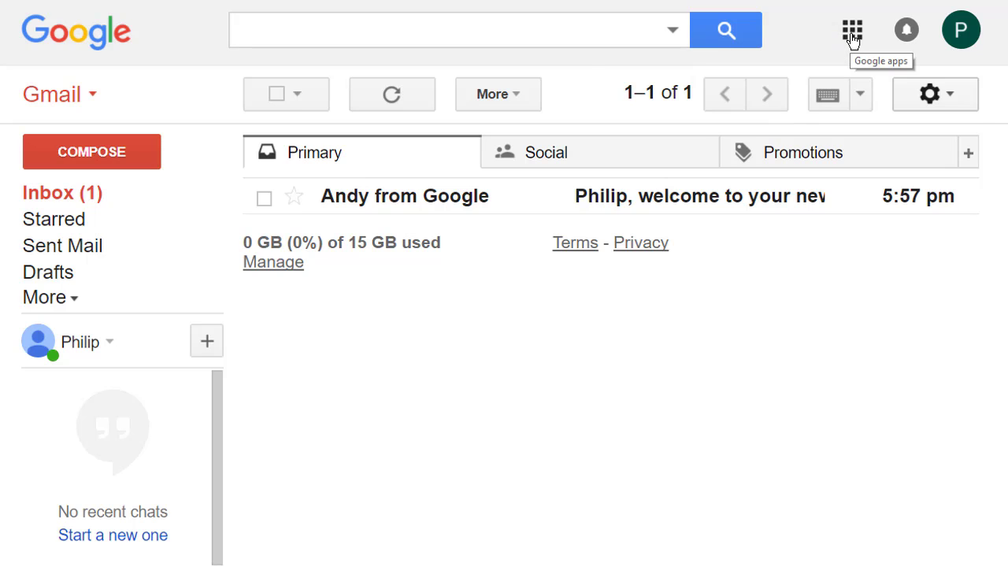
Launch YouTube from the Google apps grid using the same account
left_click(854, 30)
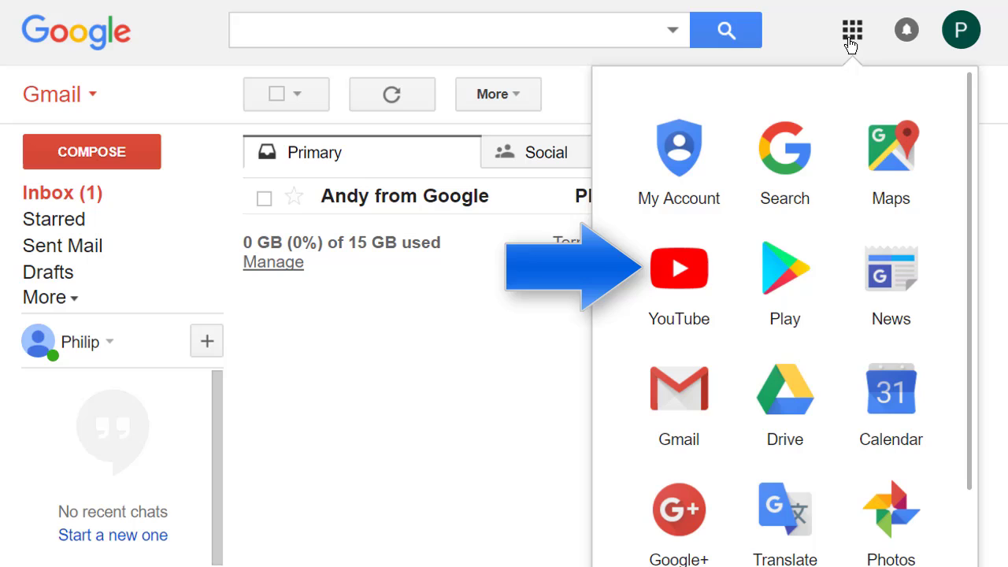
left_click(677, 267)
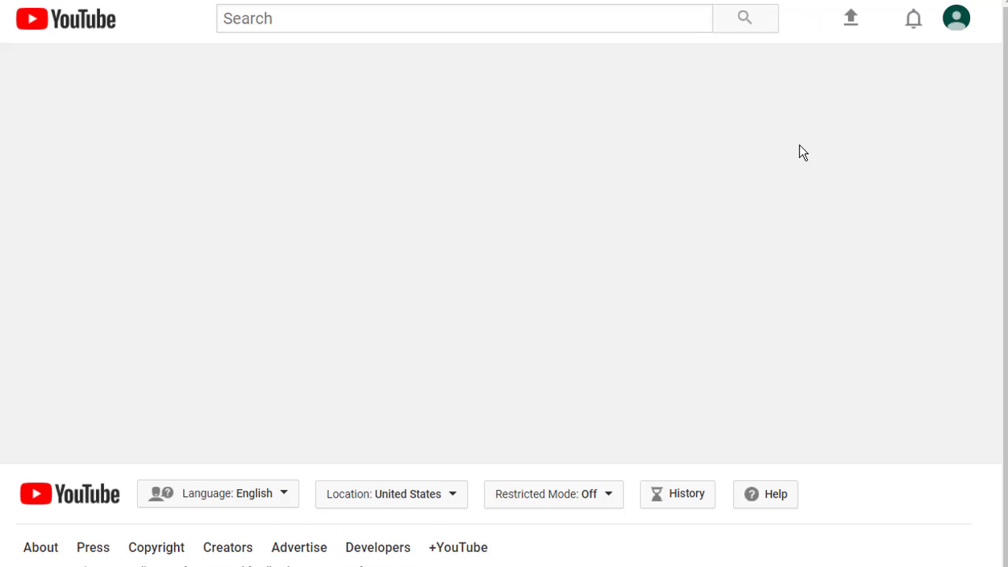
Go to My channel from the account menu and confirm creating the channel under the account's name
left_click(850, 17)
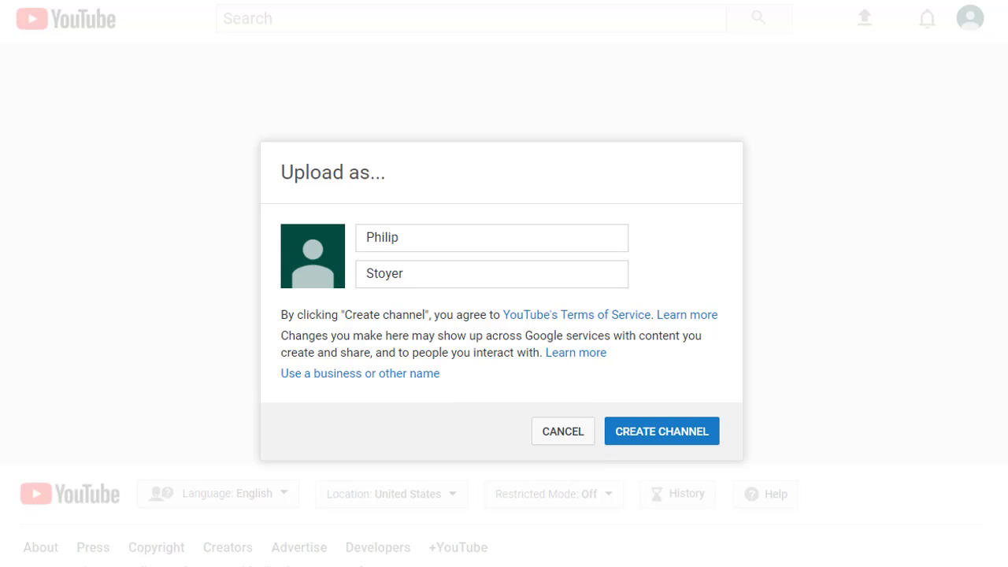
left_click(662, 431)
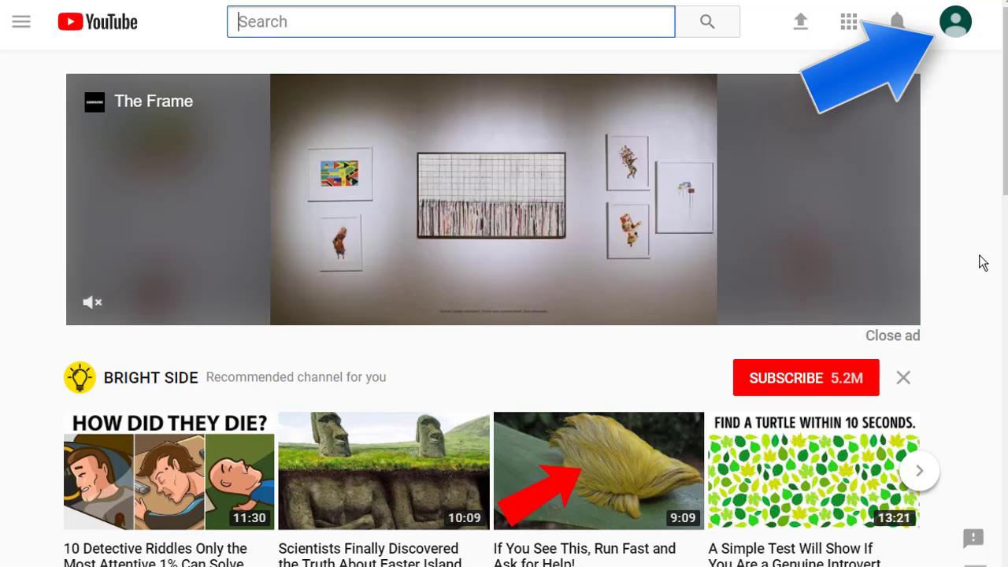
left_click(954, 22)
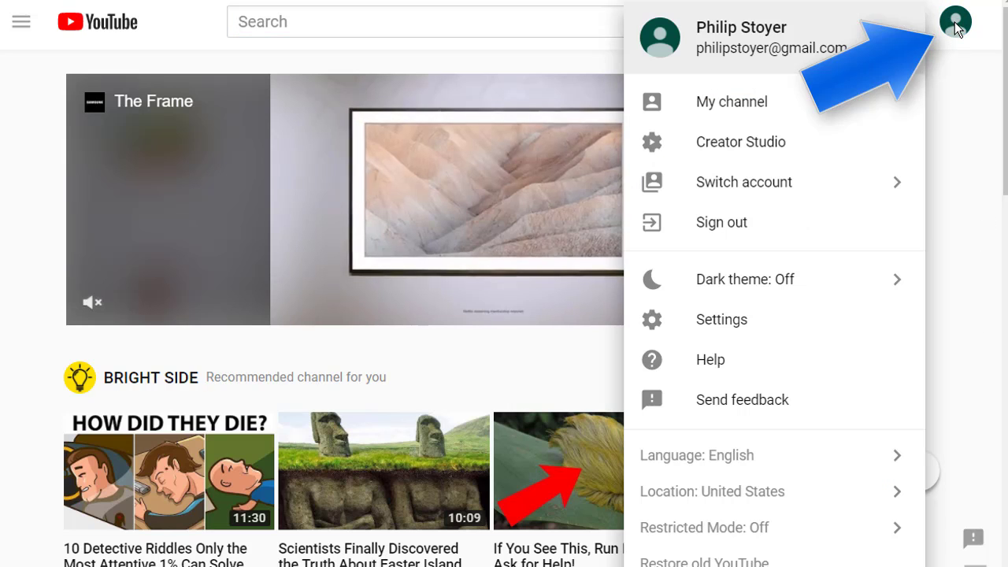
mouse_move(734, 107)
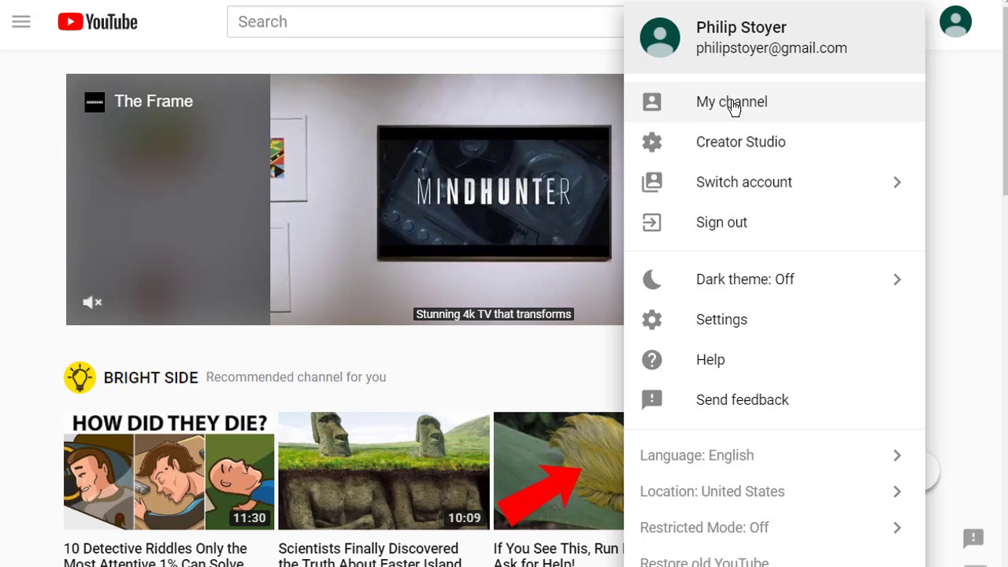
left_click(730, 101)
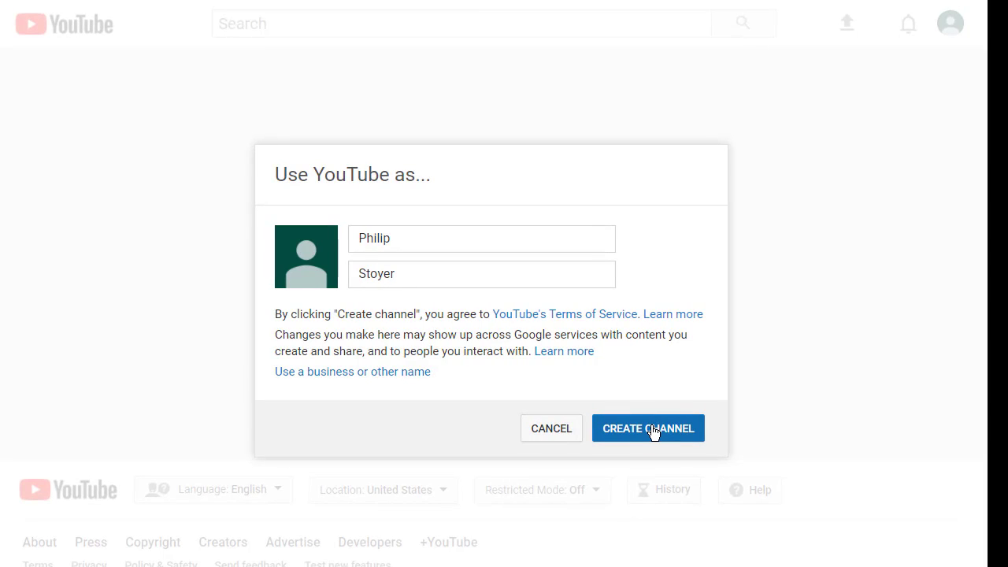
left_click(649, 428)
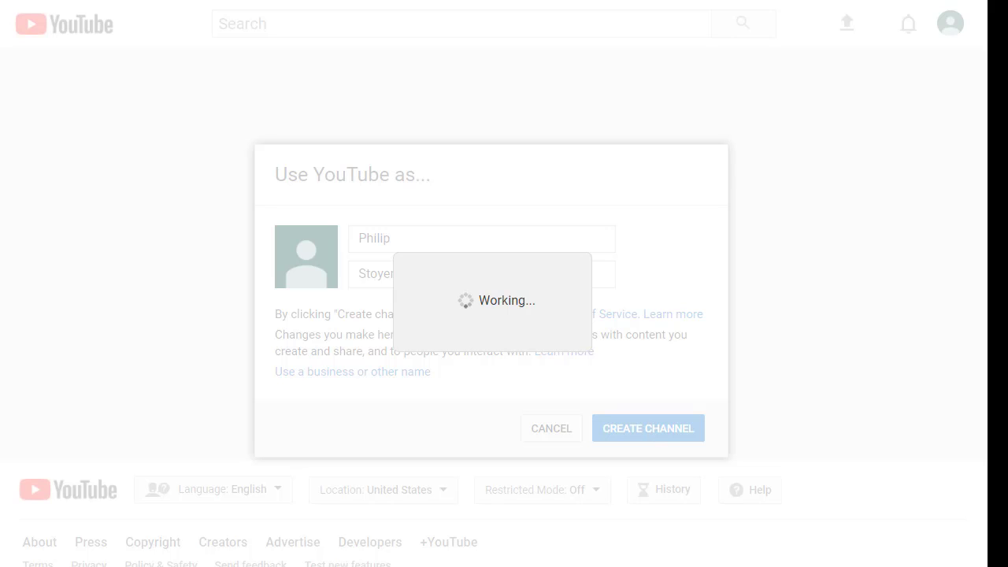
Select the new channel page's web address in the address bar
left_click(649, 428)
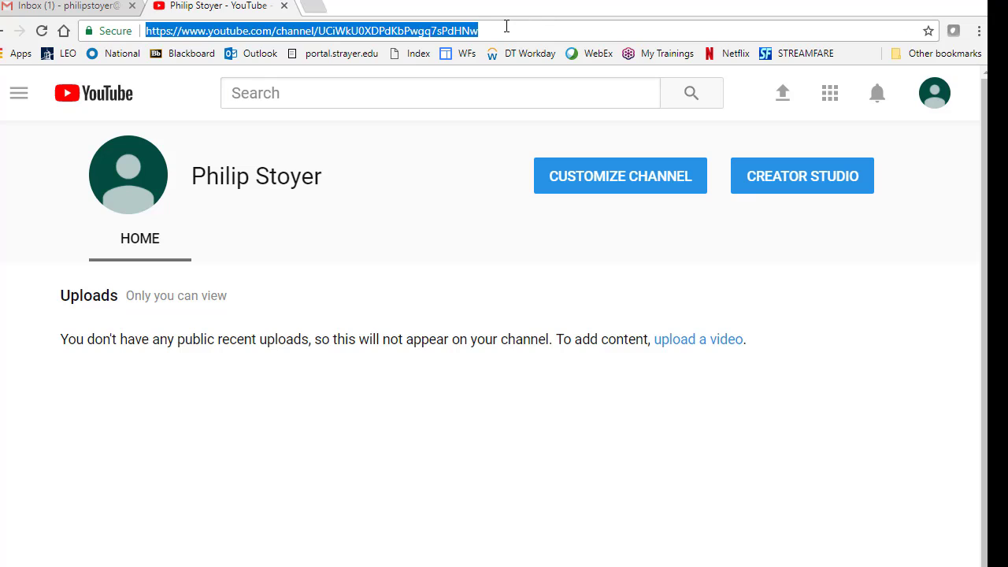
mouse_move(685, 309)
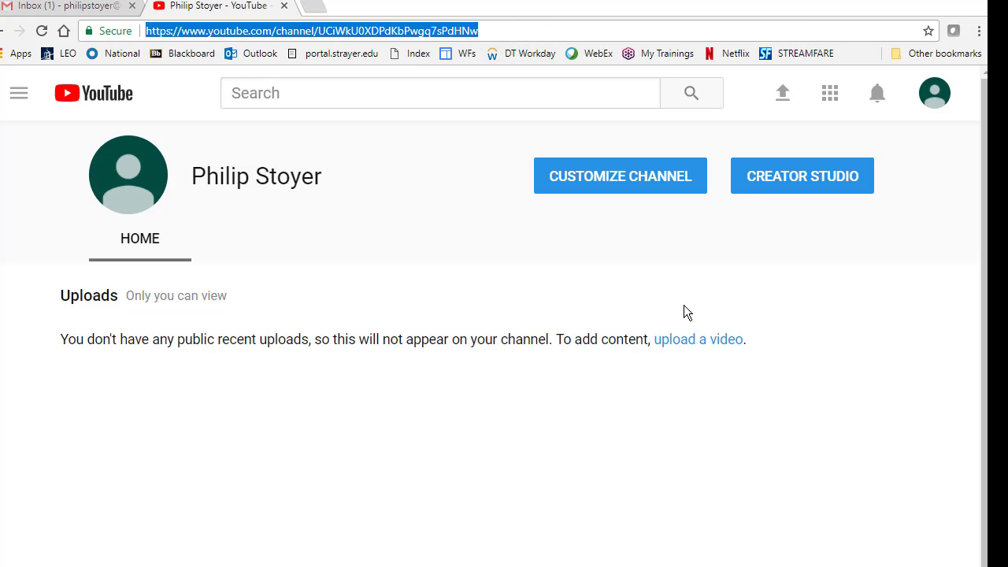